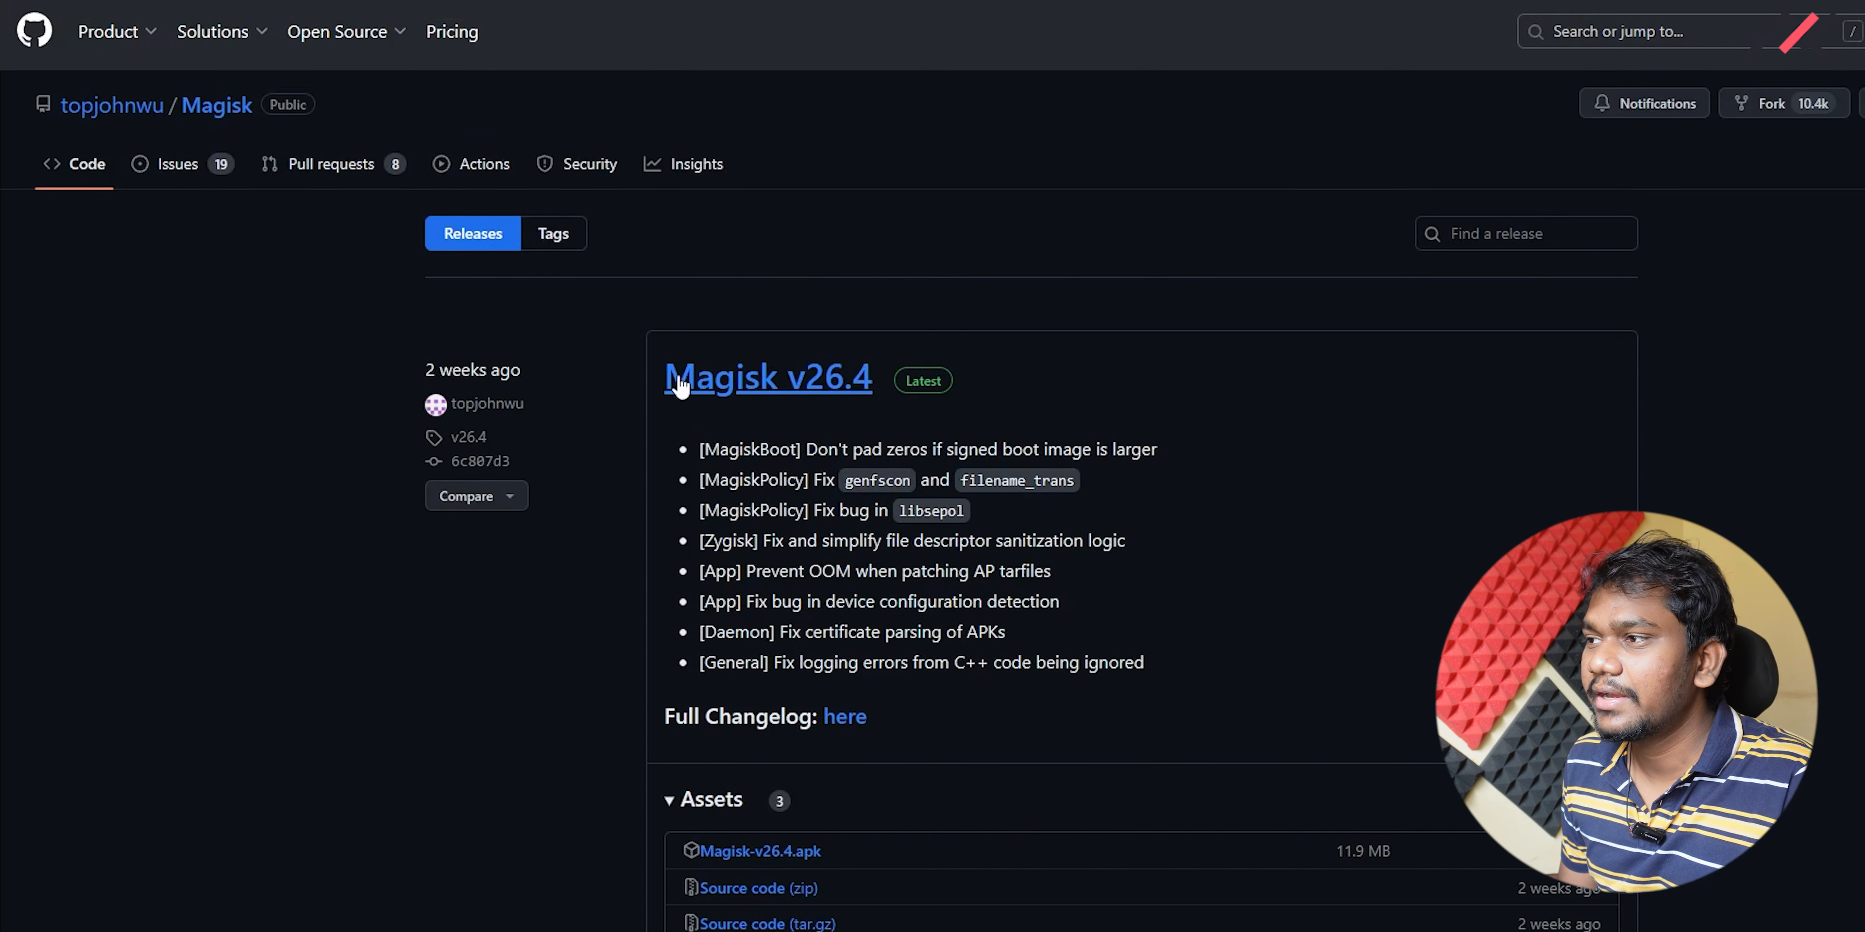
pyautogui.moveTo(755, 423)
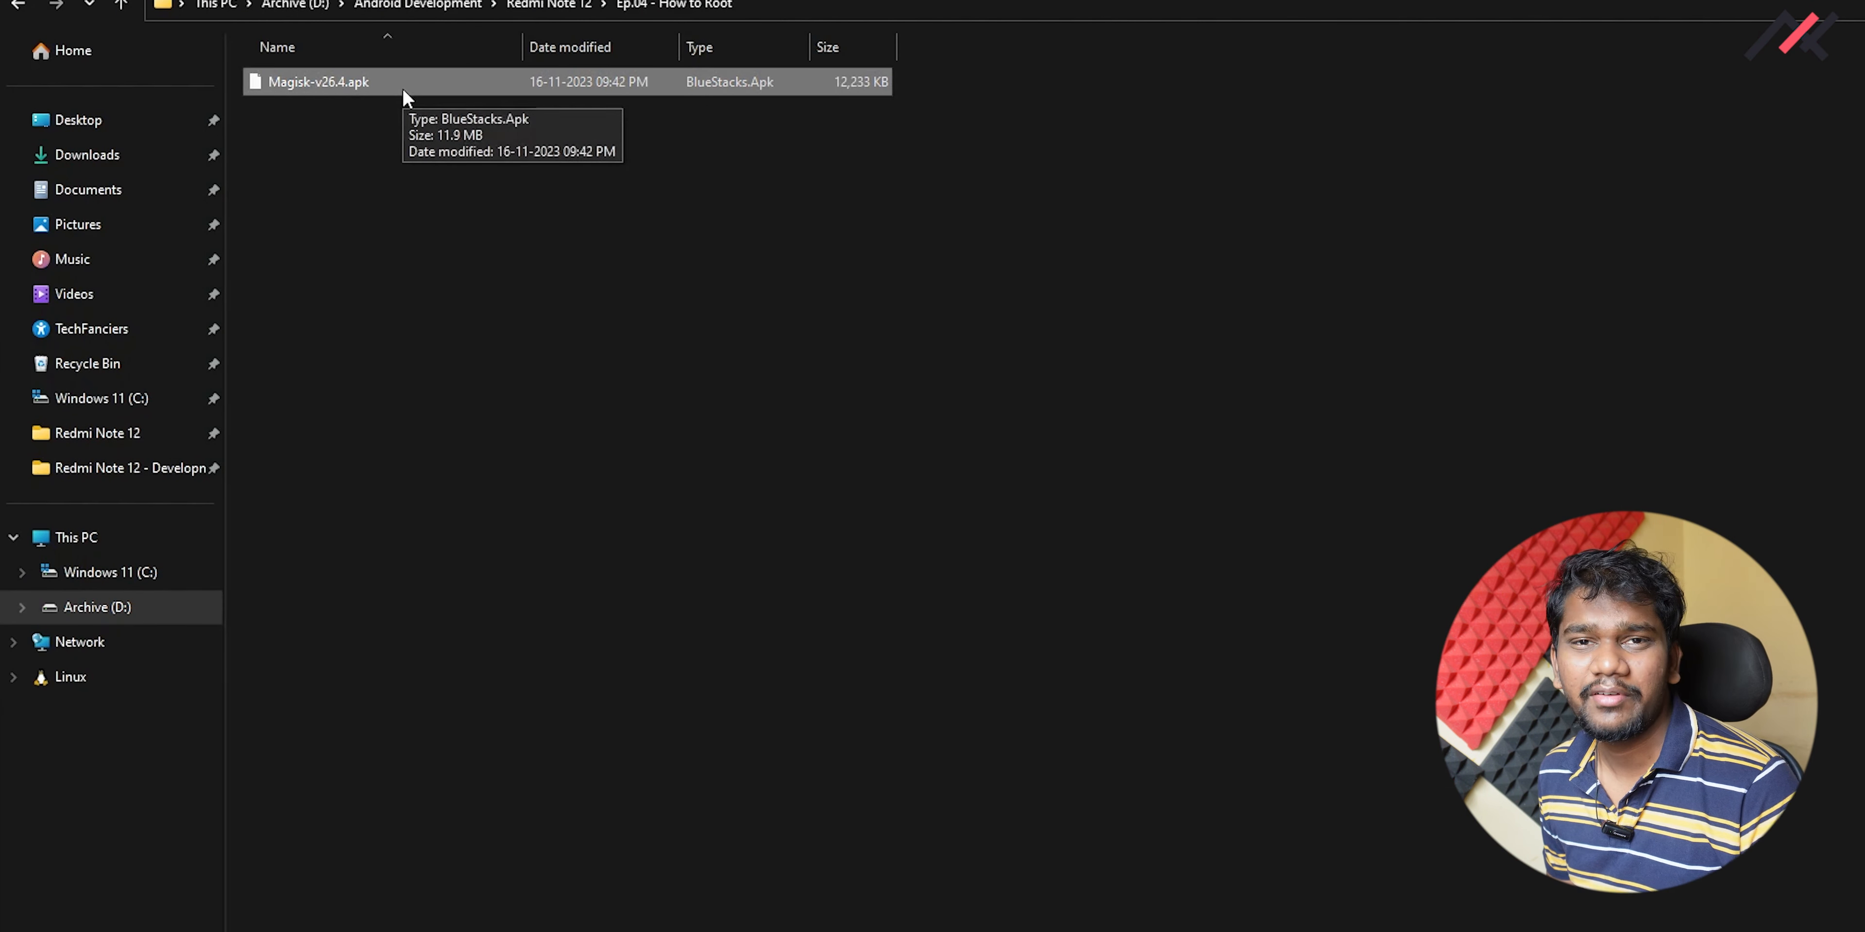
pyautogui.moveTo(378, 99)
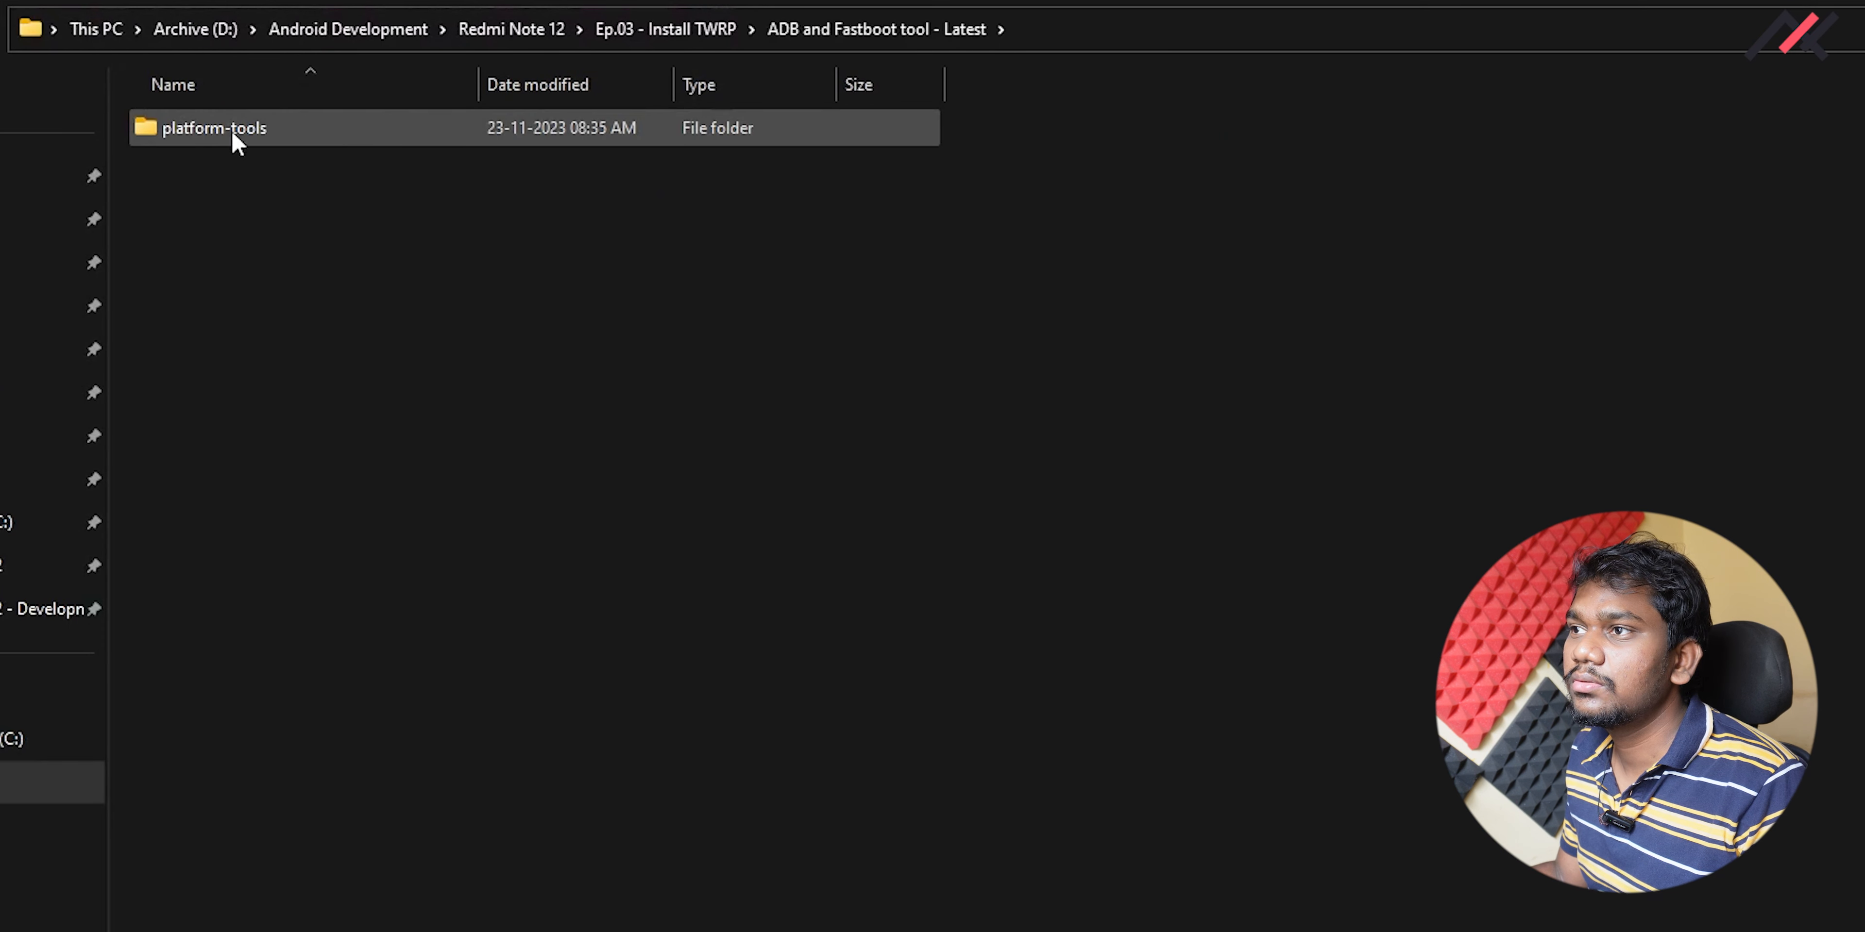
# From platform-tools, flash twrp_3.7.0_topaz_111123.img to the recovery partition with fastboot
pyautogui.doubleClick(214, 128)
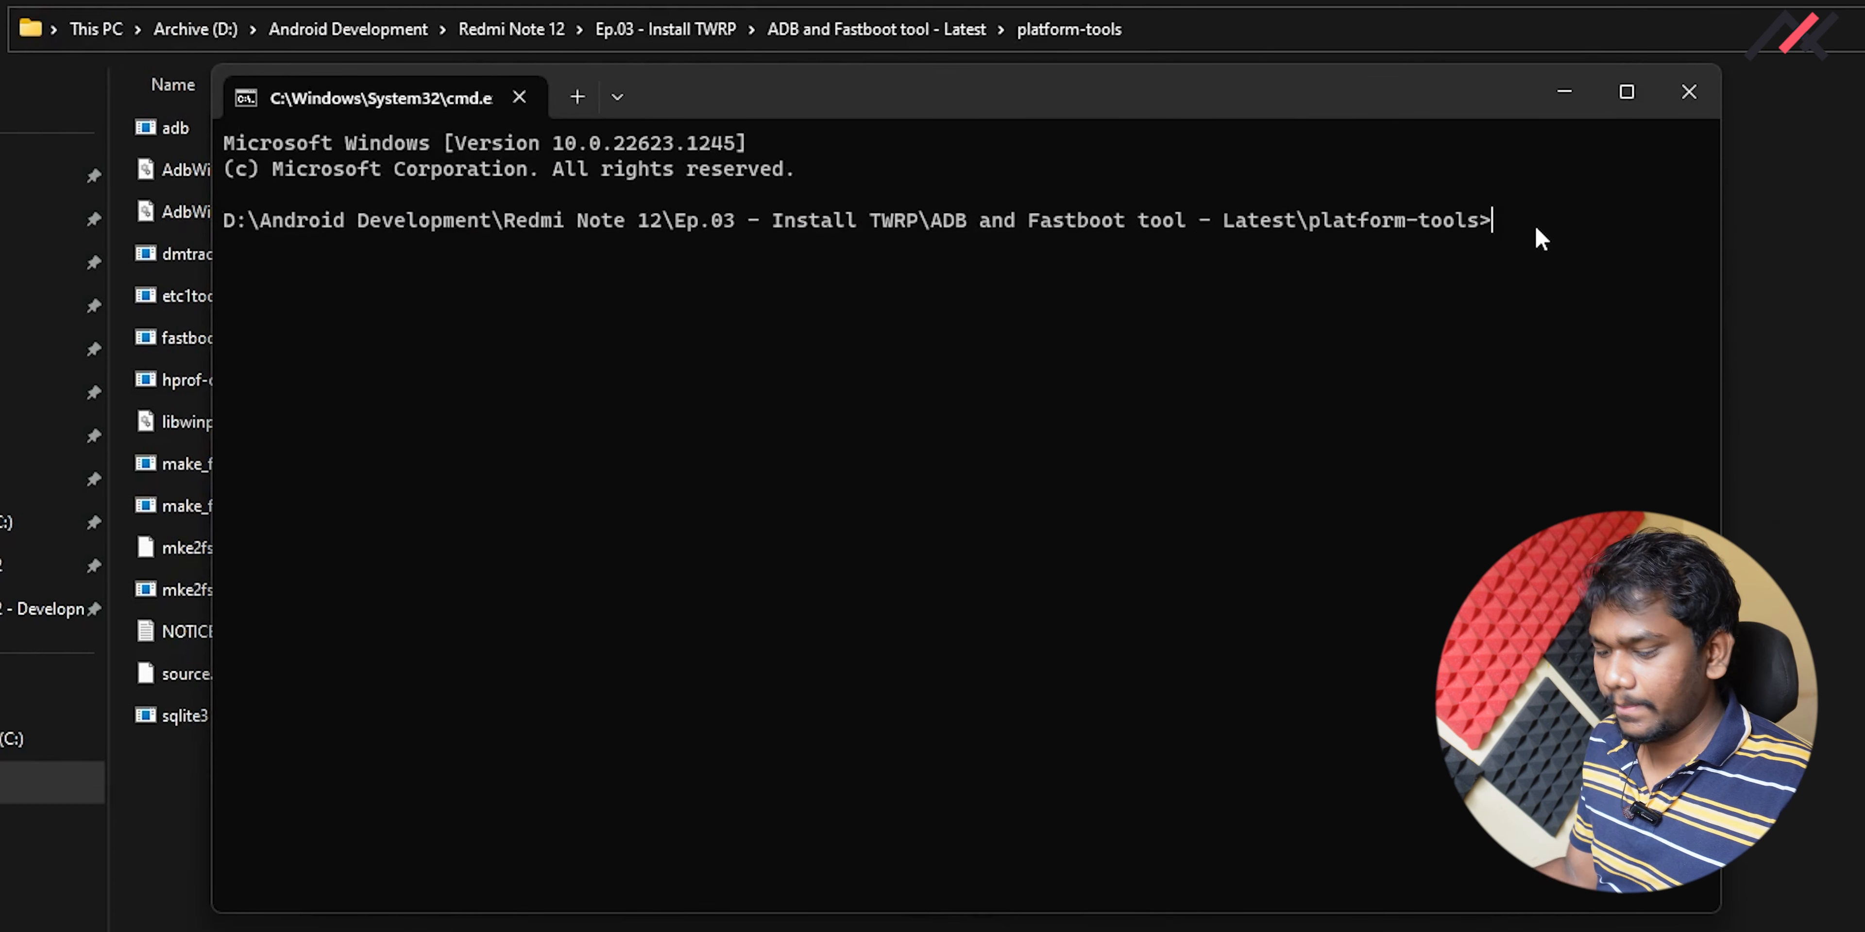
pyautogui.write('fastboot')
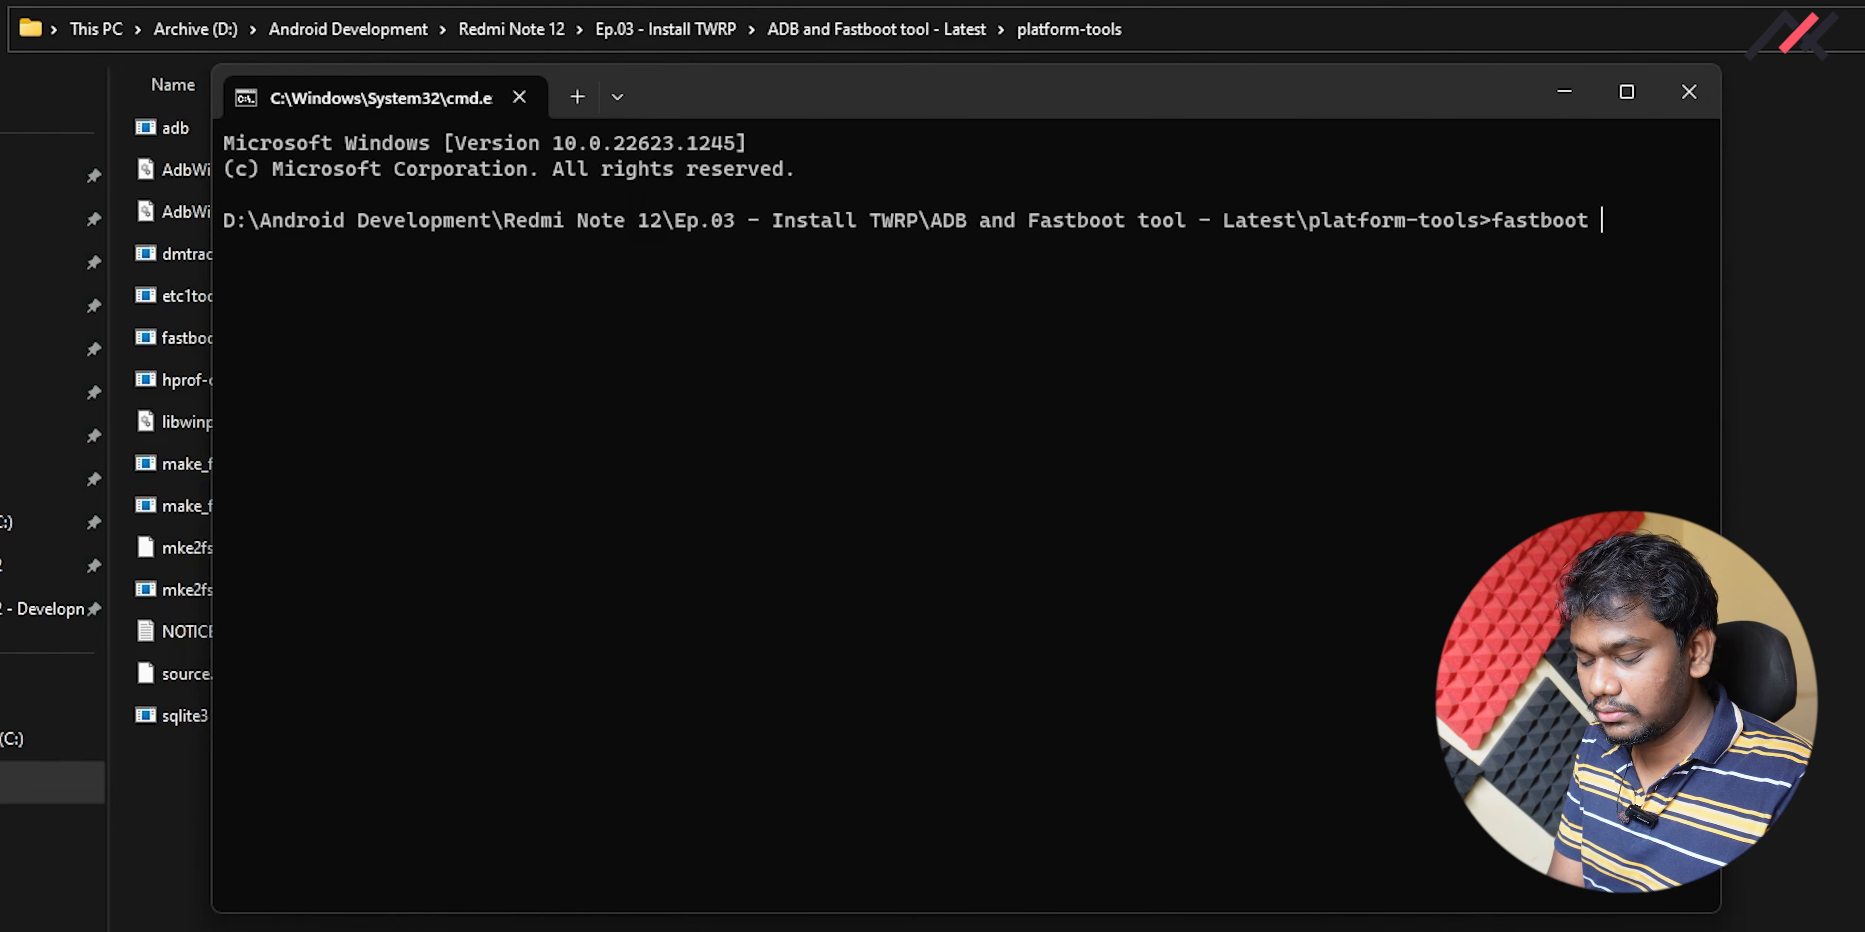
pyautogui.write('flash r')
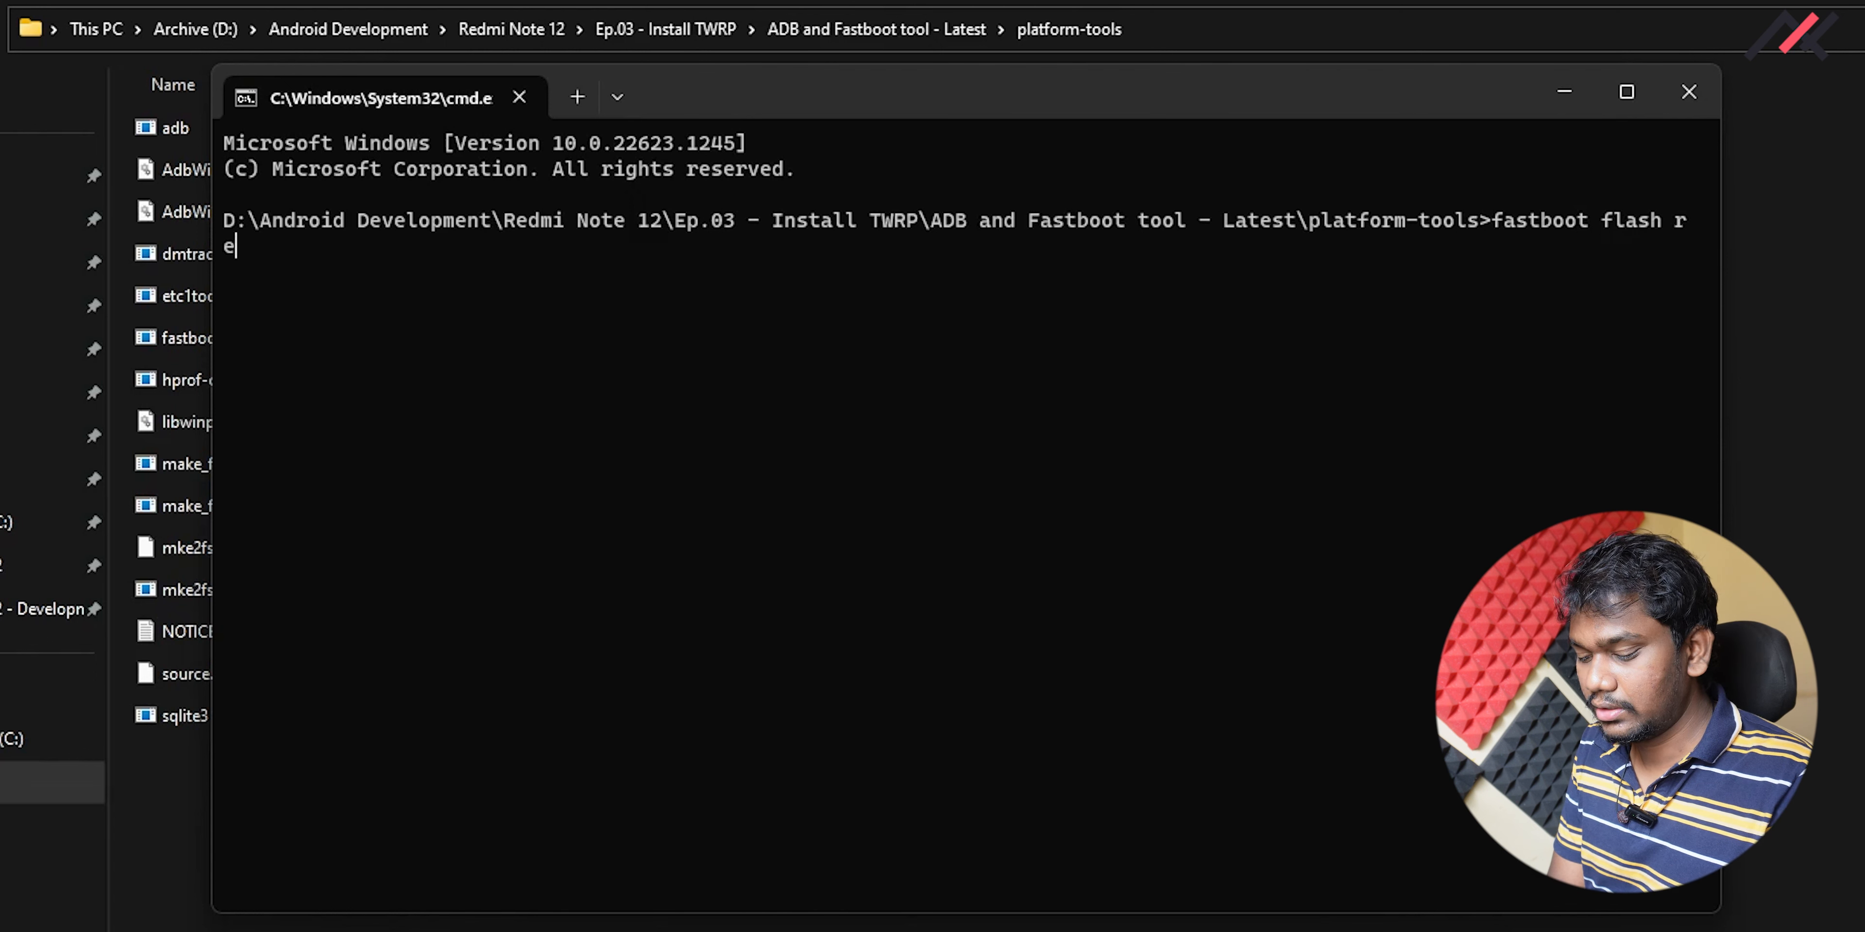
pyautogui.write('ecovery')
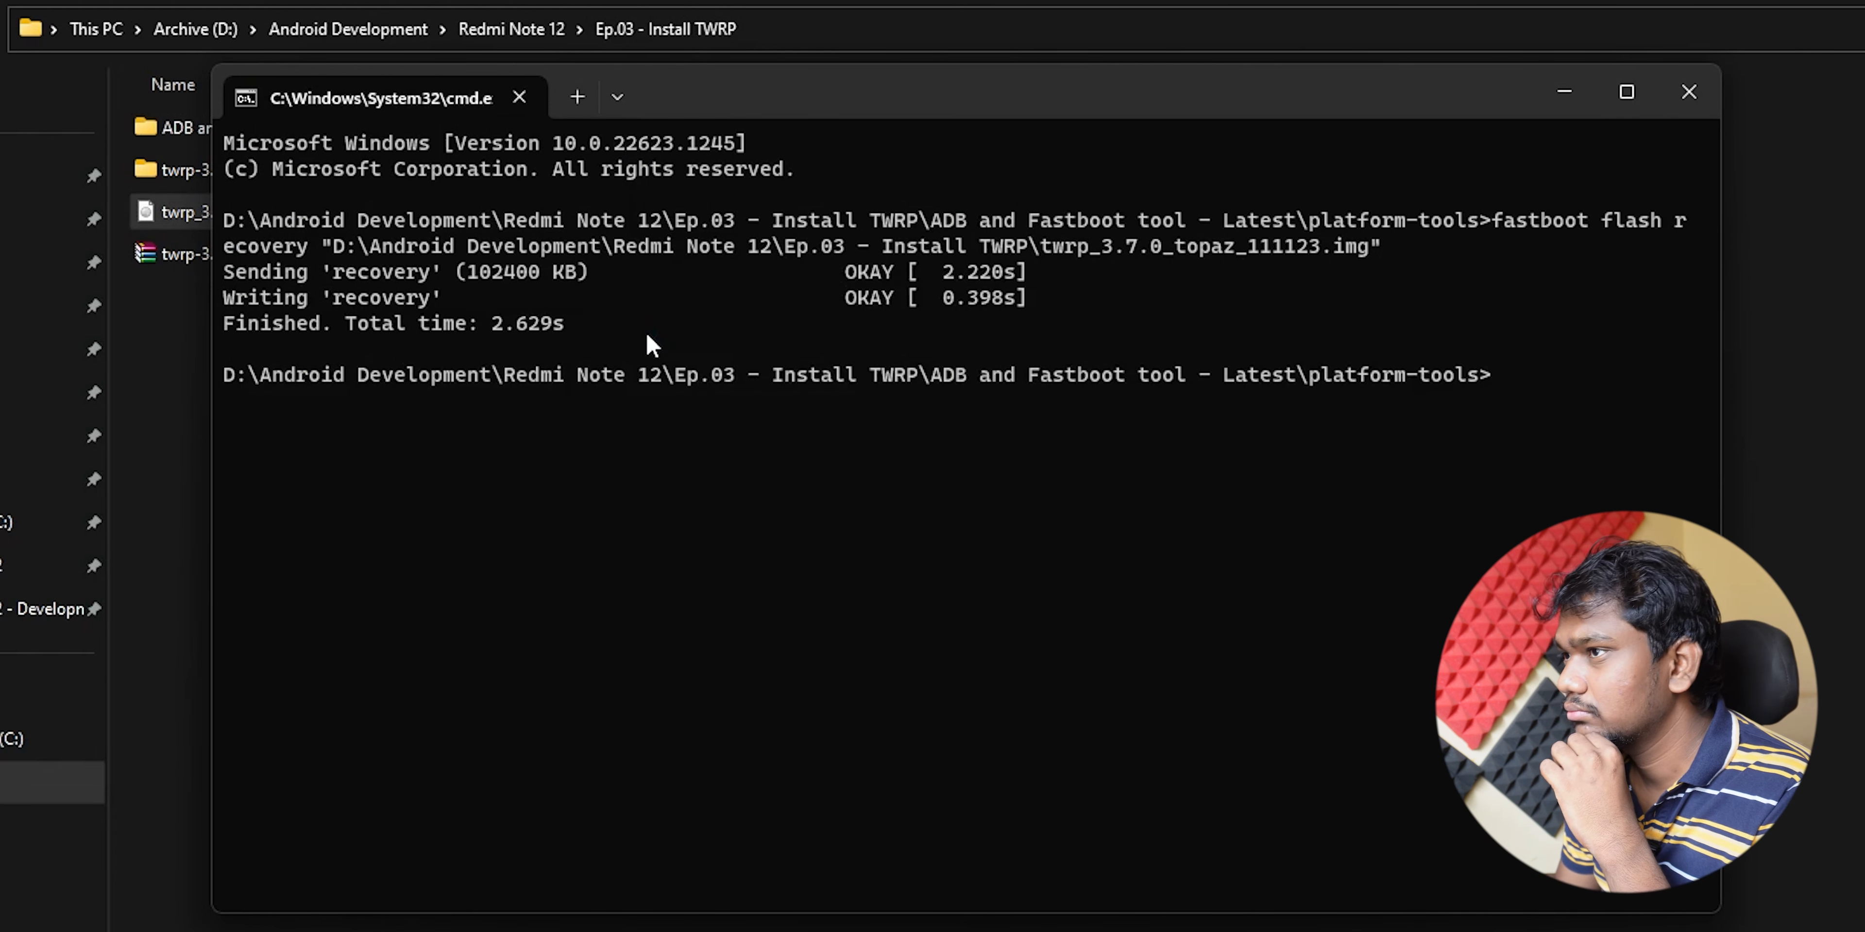
# Begin entering the fastboot reboot command to restart the device
pyautogui.write('fast')
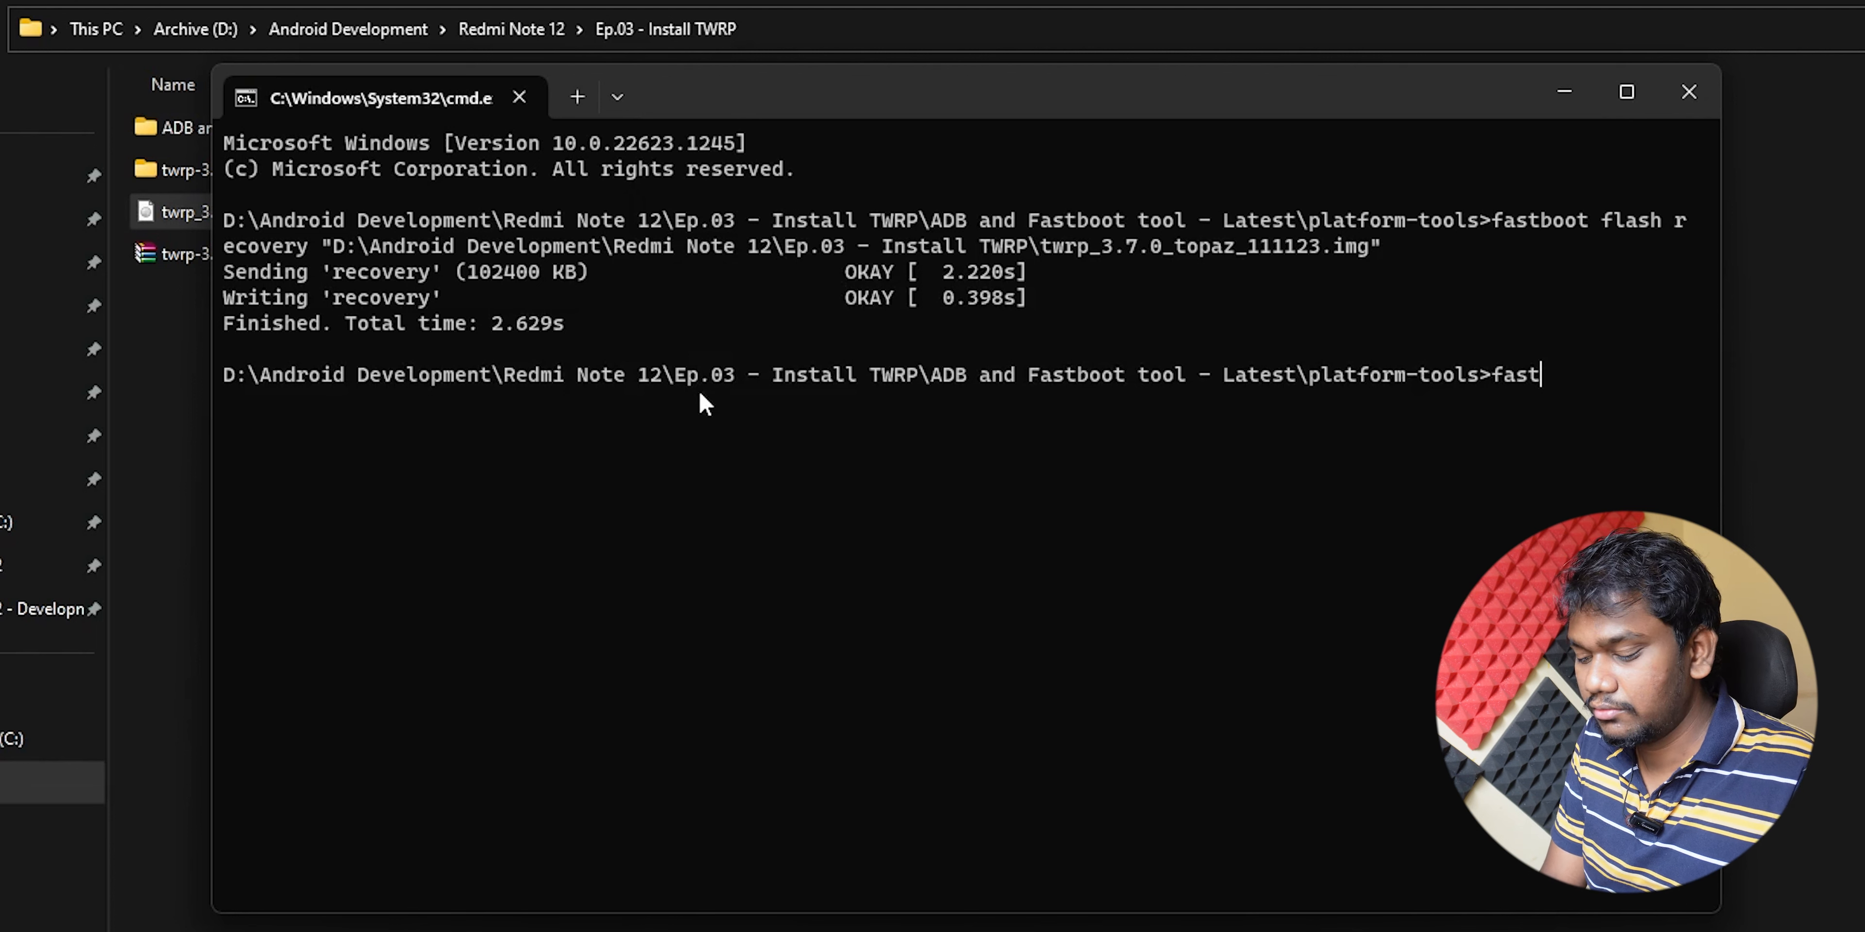
pyautogui.write('boot')
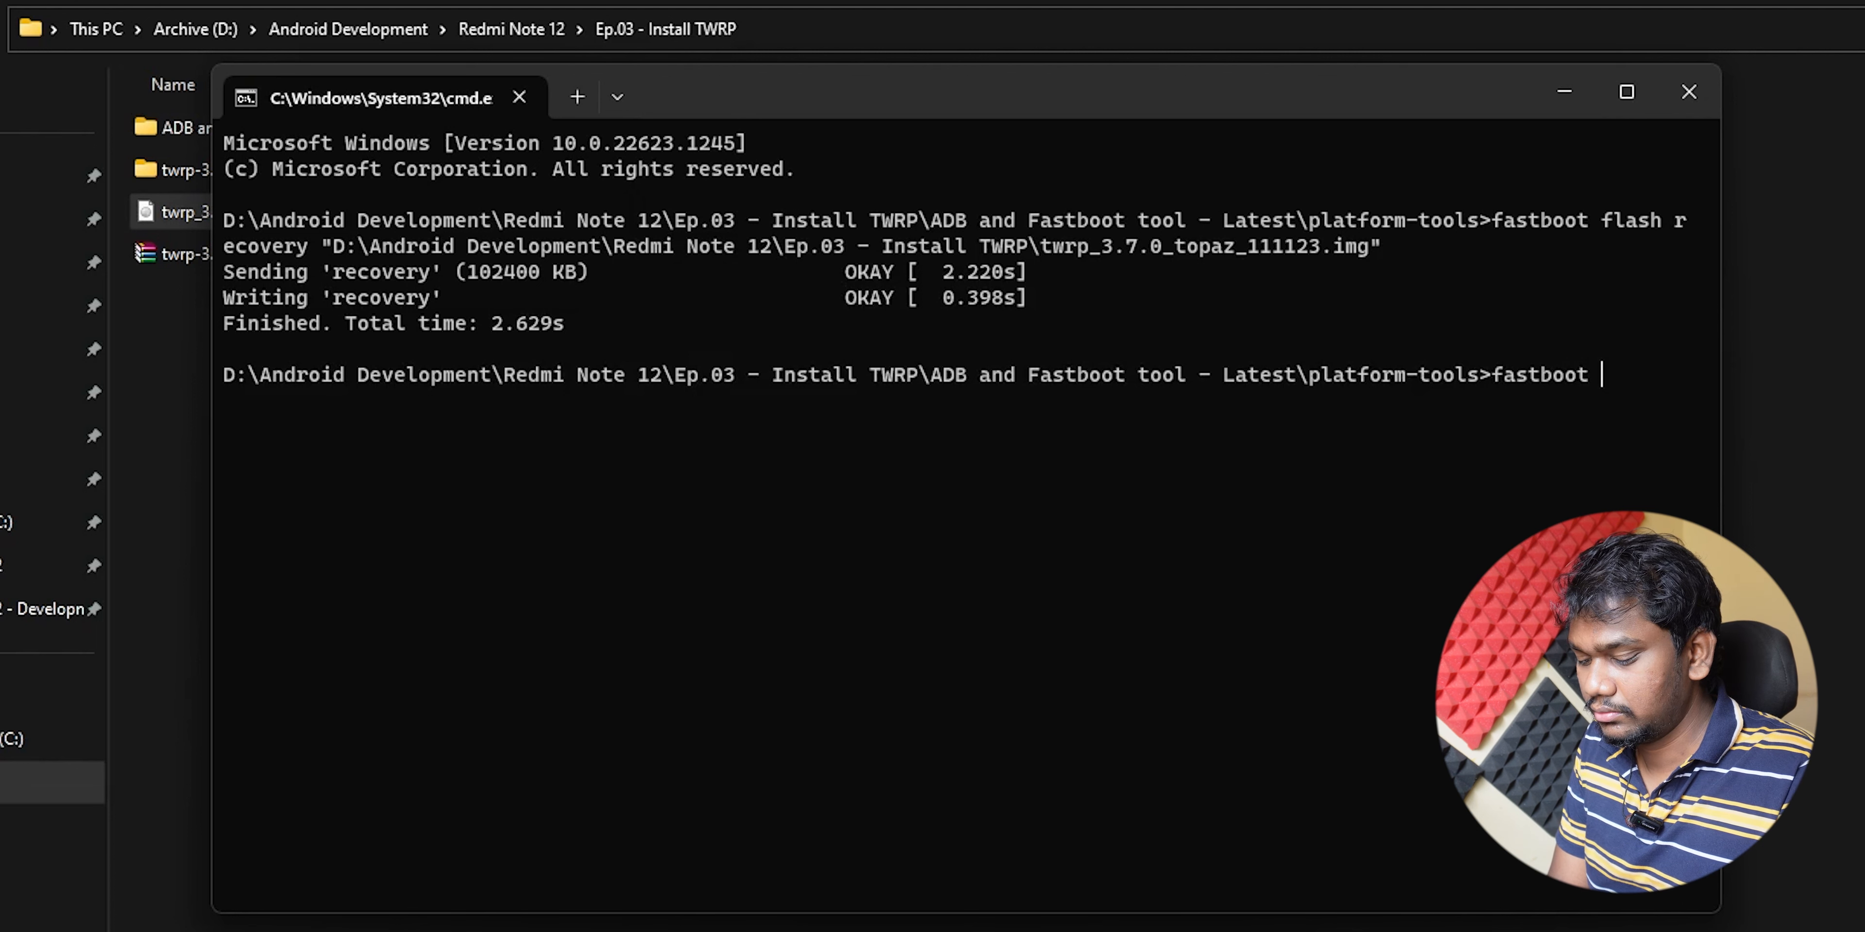
pyautogui.write('rebp')
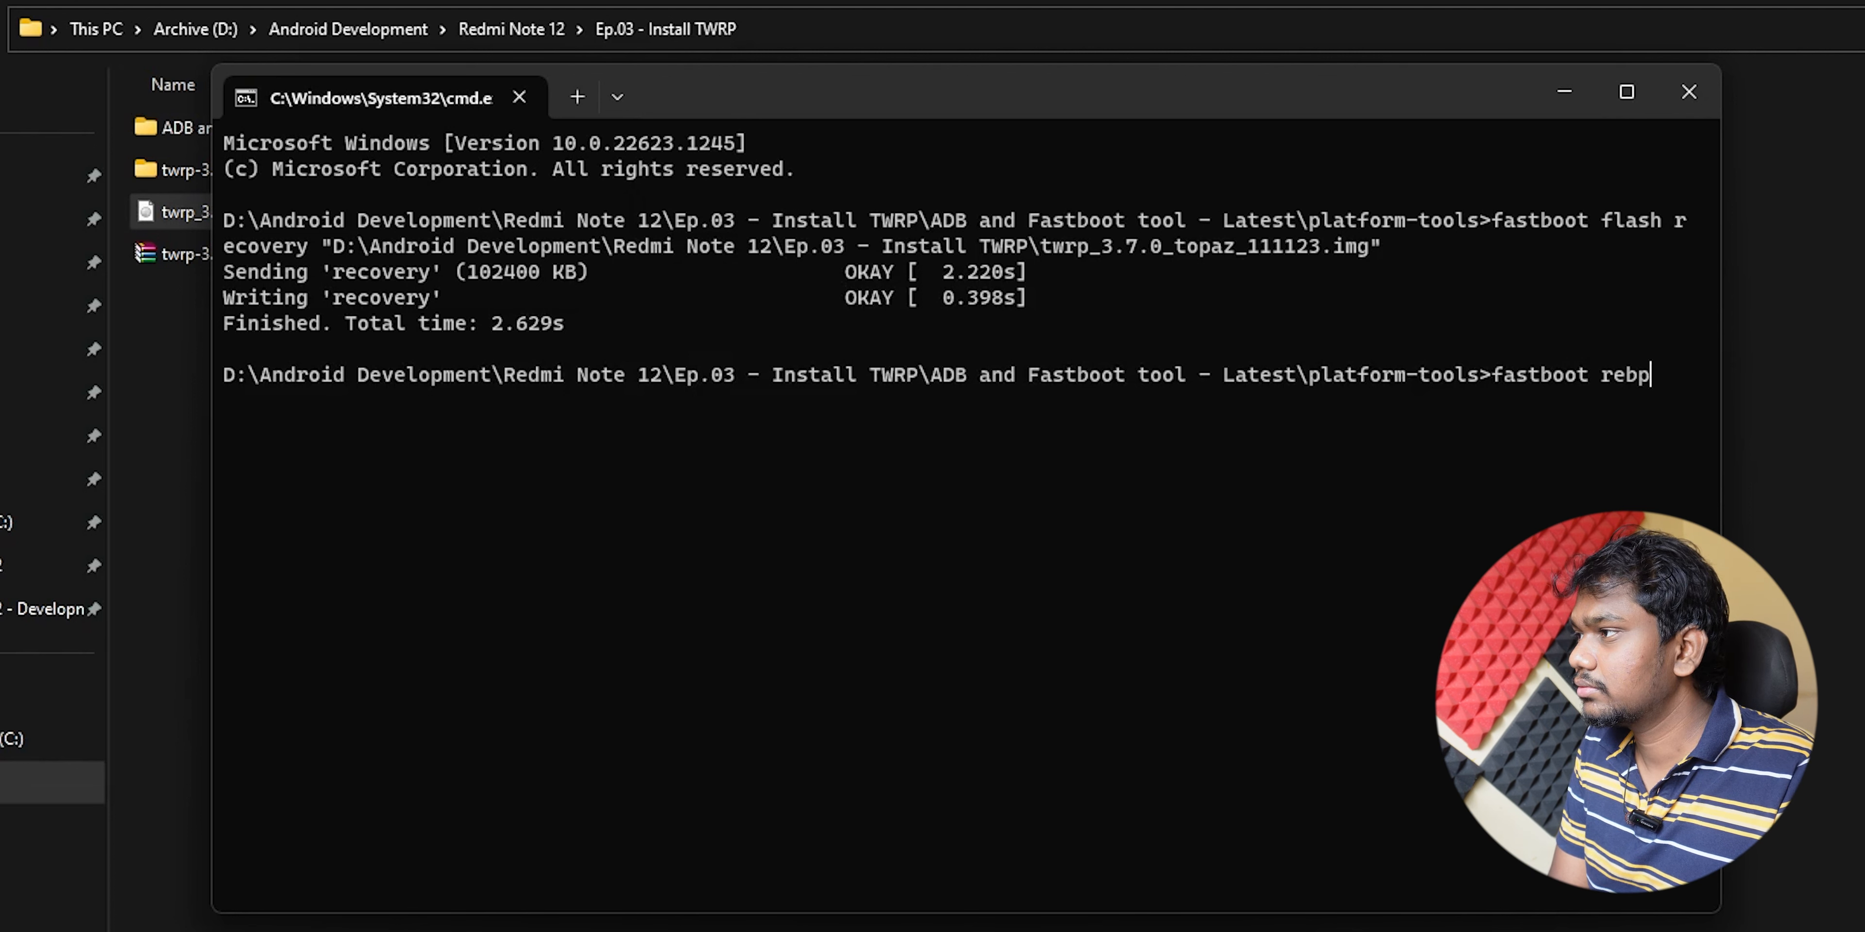